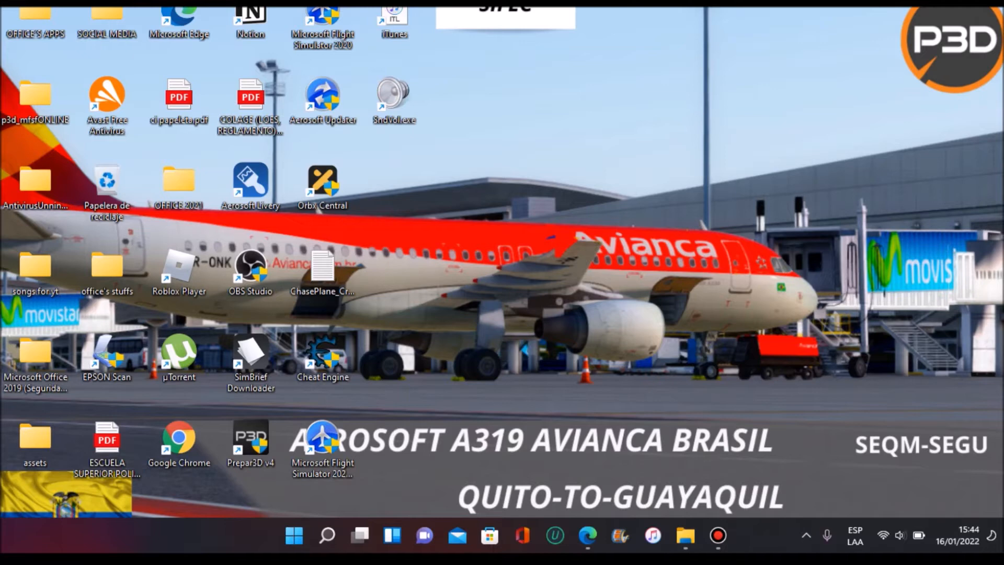
# Launch the web browser from the taskbar onto the Aviação Arte blog
pyautogui.click(586, 536)
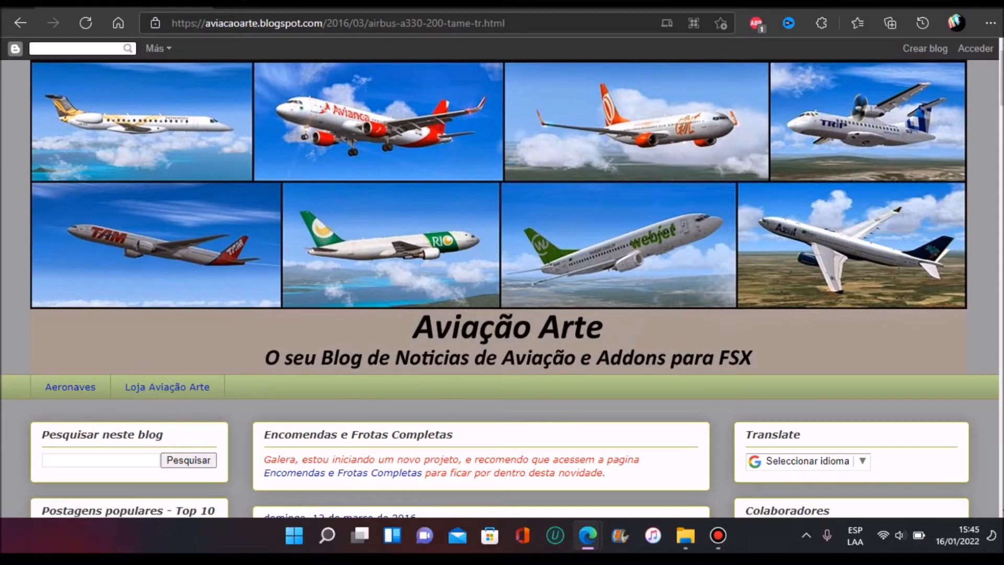
# Search the blog for 'tame' and open the Airbus A330-200 Tame TR post
pyautogui.click(336, 23)
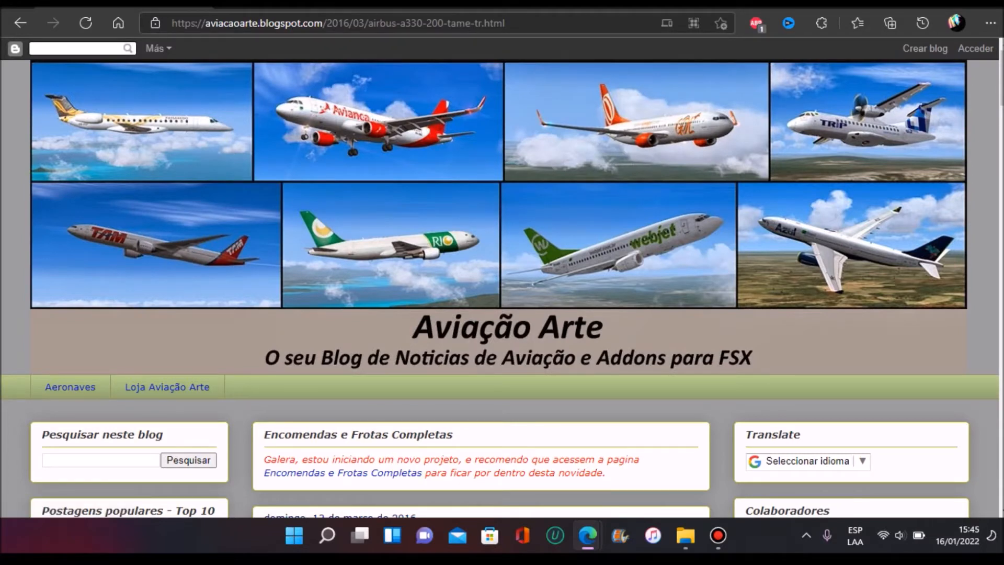
pyautogui.scroll(-3)
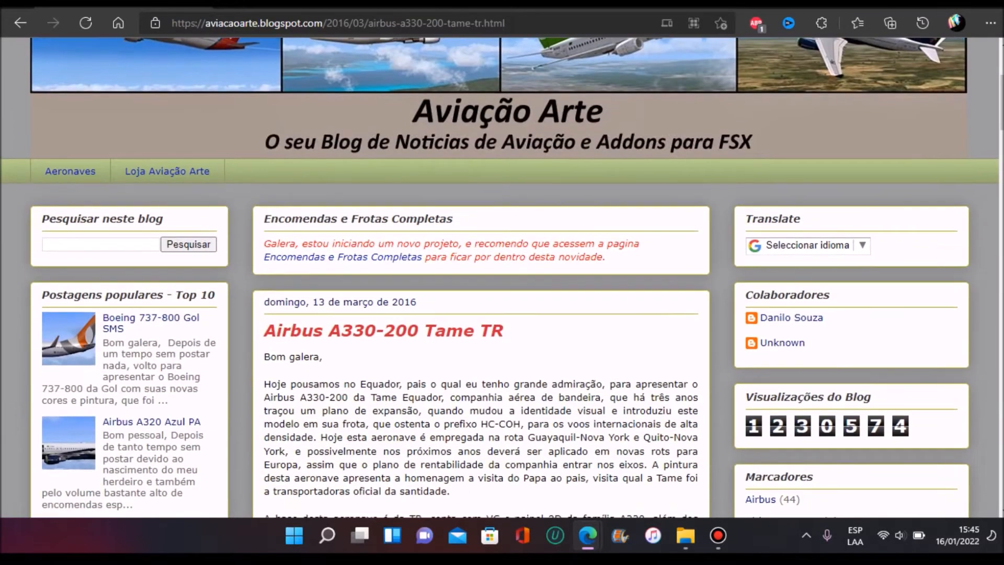
pyautogui.write('tame')
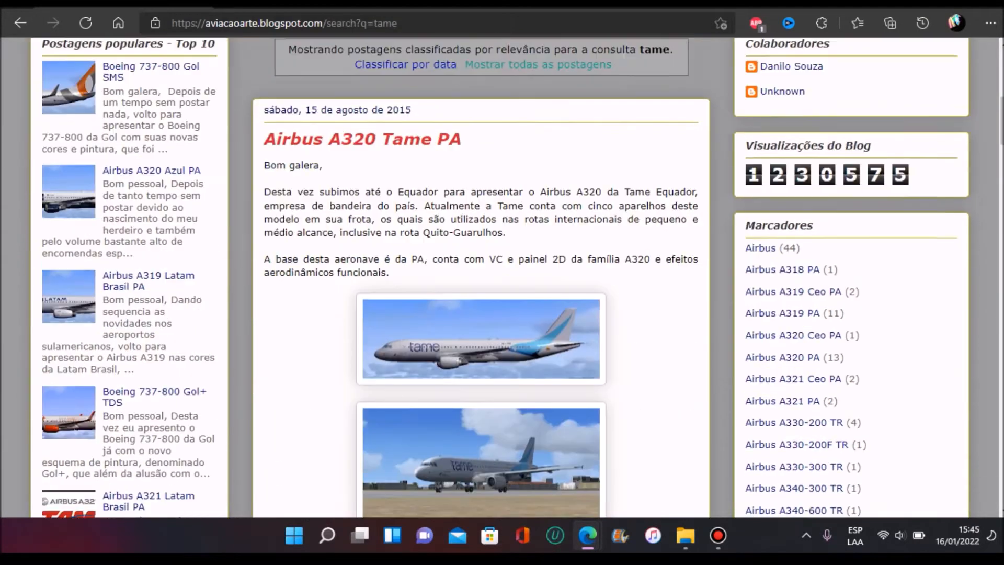
pyautogui.scroll(-3)
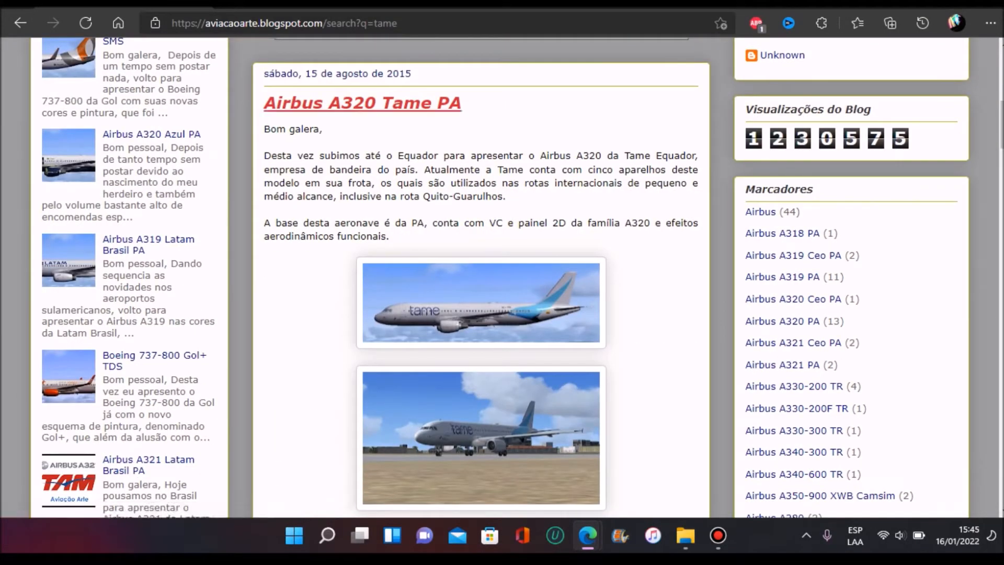
pyautogui.scroll(-3)
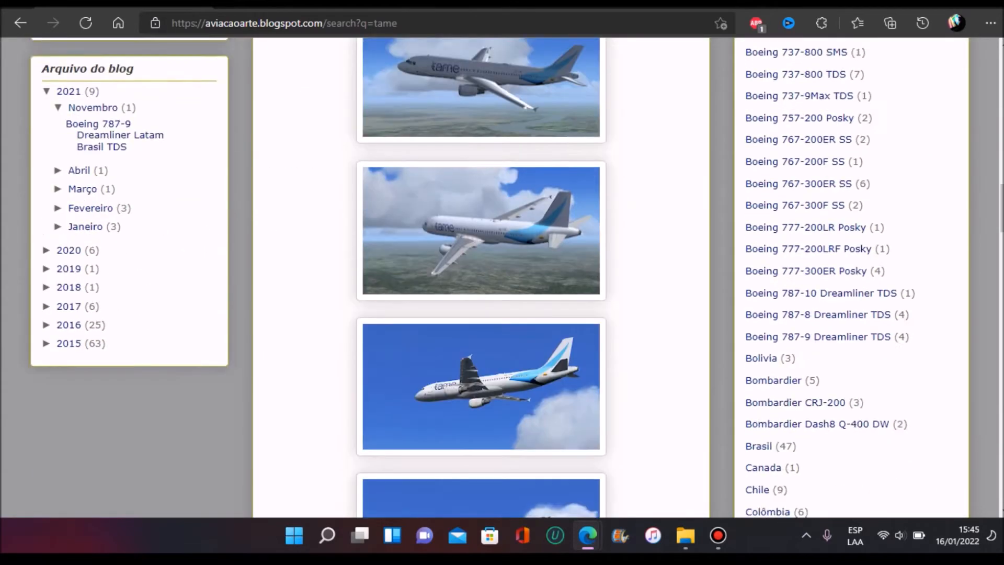
pyautogui.scroll(-3)
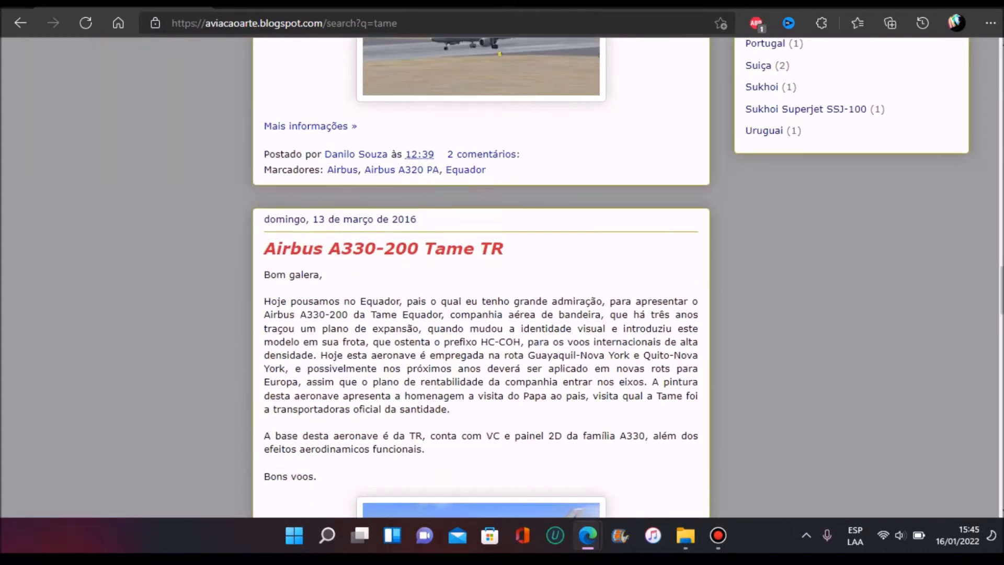
pyautogui.scroll(-3)
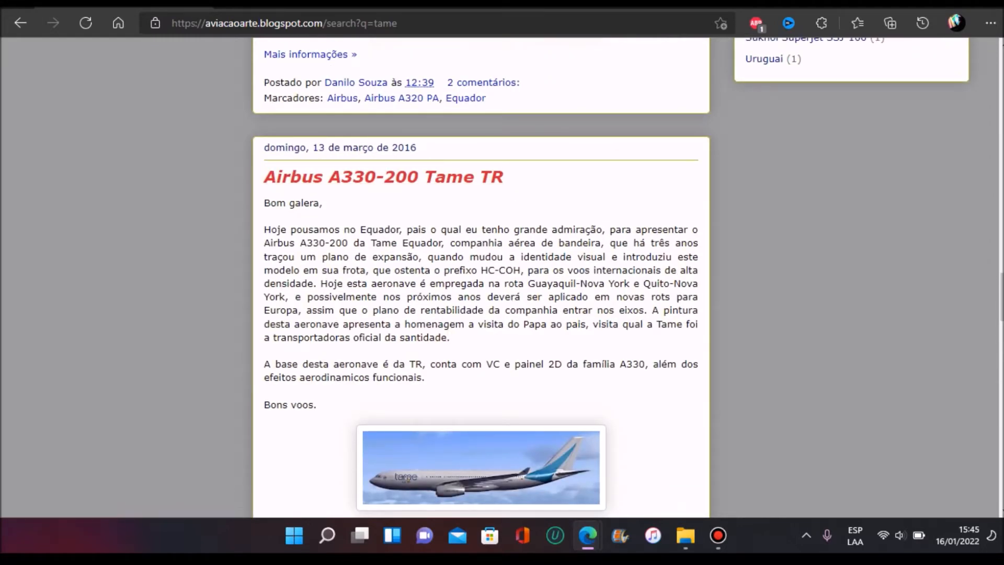
pyautogui.click(383, 177)
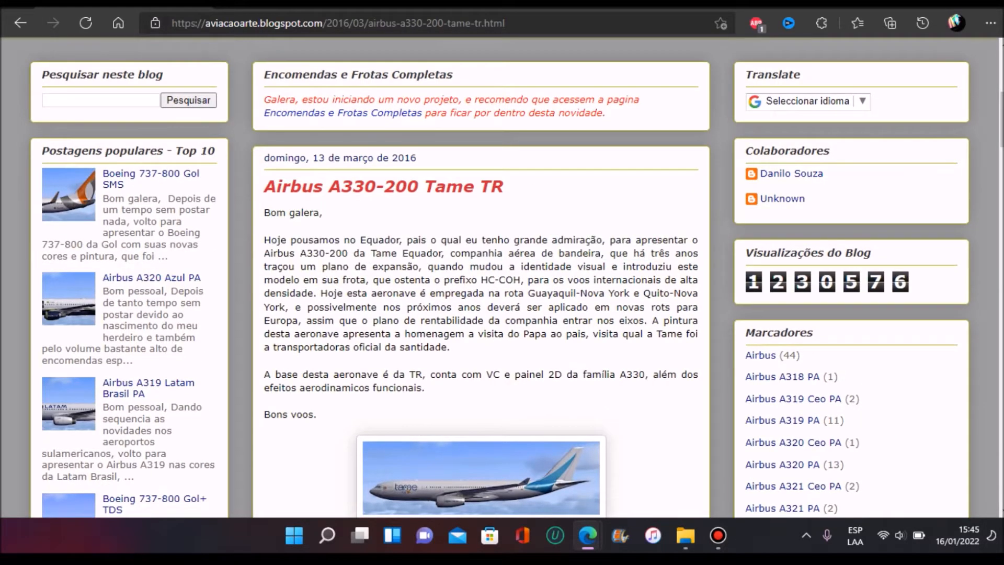
# Download the A330-200 Tame TR archive and open it in WinRAR, dismissing the license reminder
pyautogui.scroll(-3)
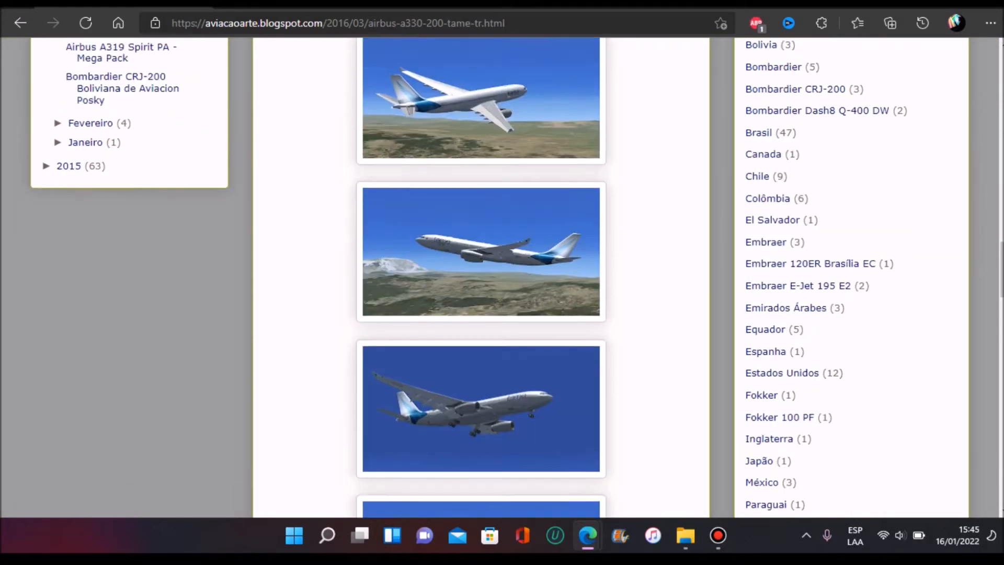
pyautogui.scroll(-3)
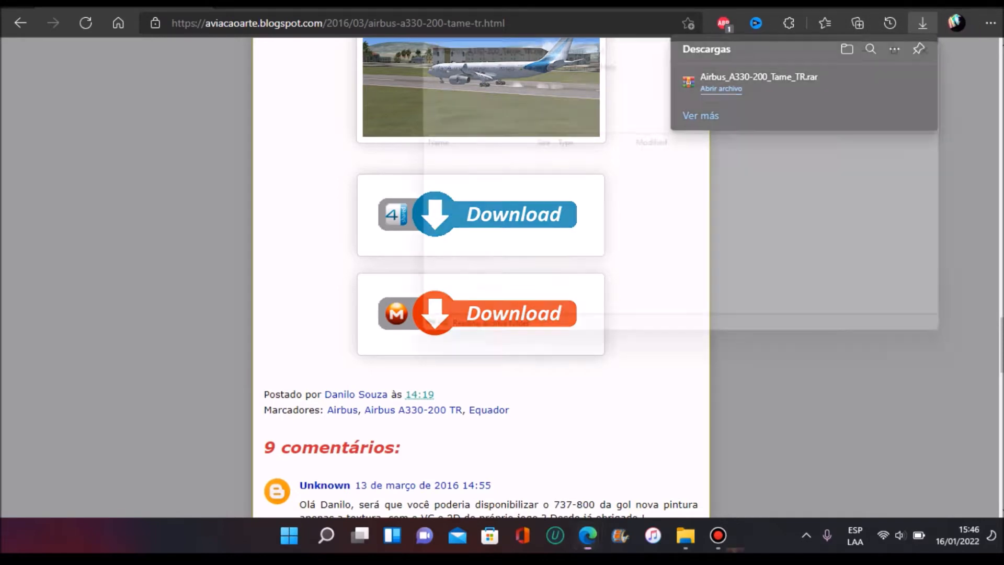
pyautogui.click(720, 87)
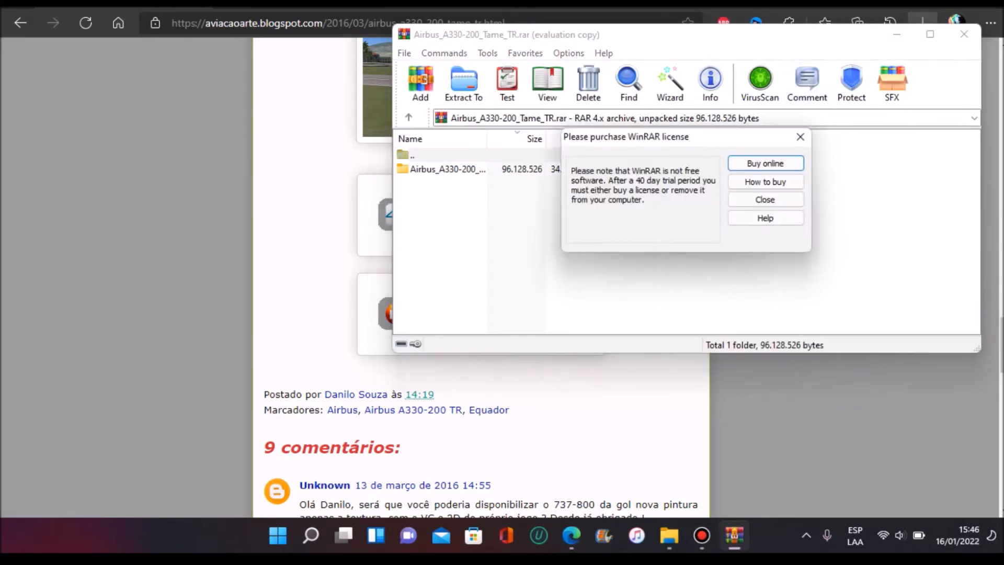
pyautogui.click(765, 199)
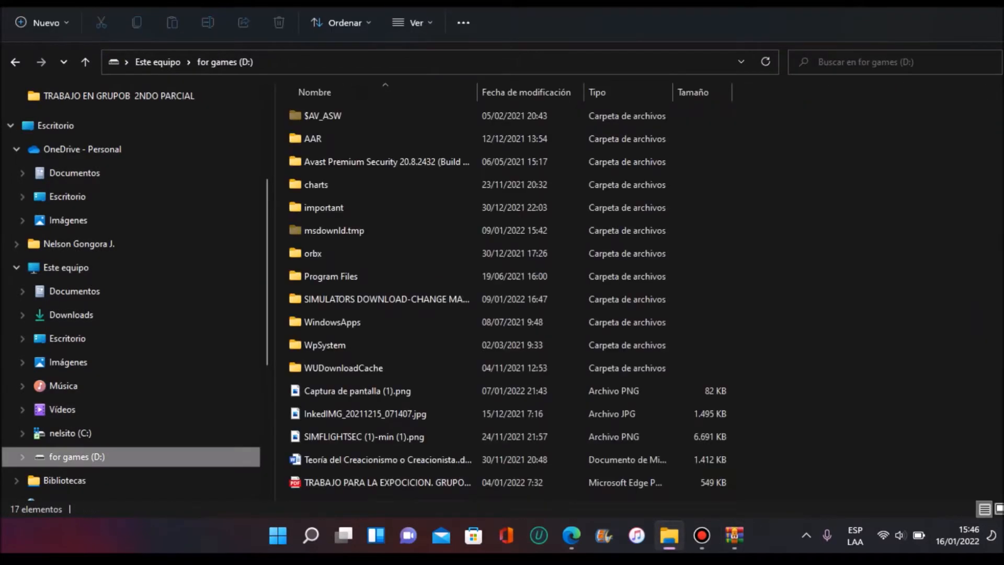
# Browse drive D into the Lockheed Martin Prepar3D v4 folder
pyautogui.doubleClick(323, 207)
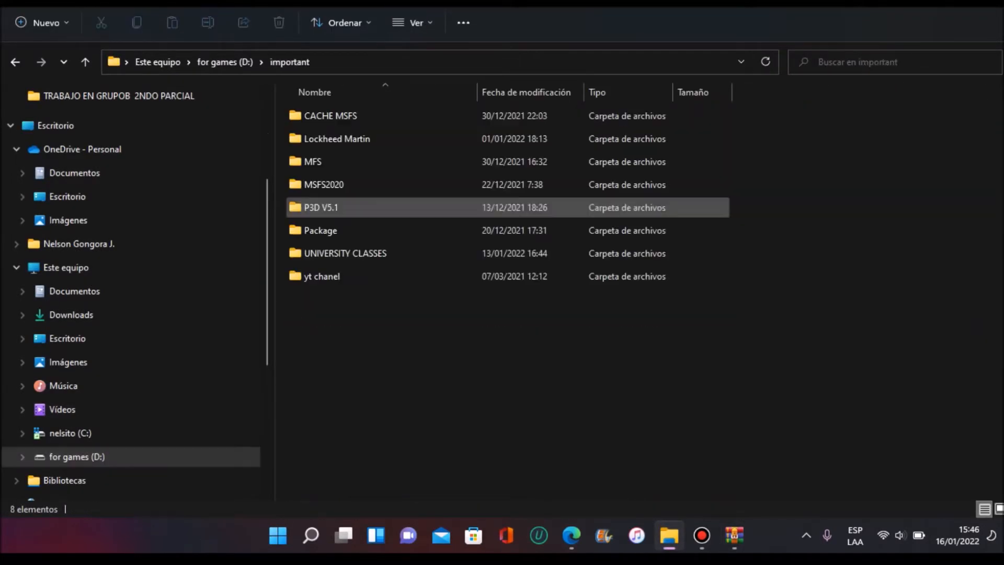
pyautogui.click(323, 184)
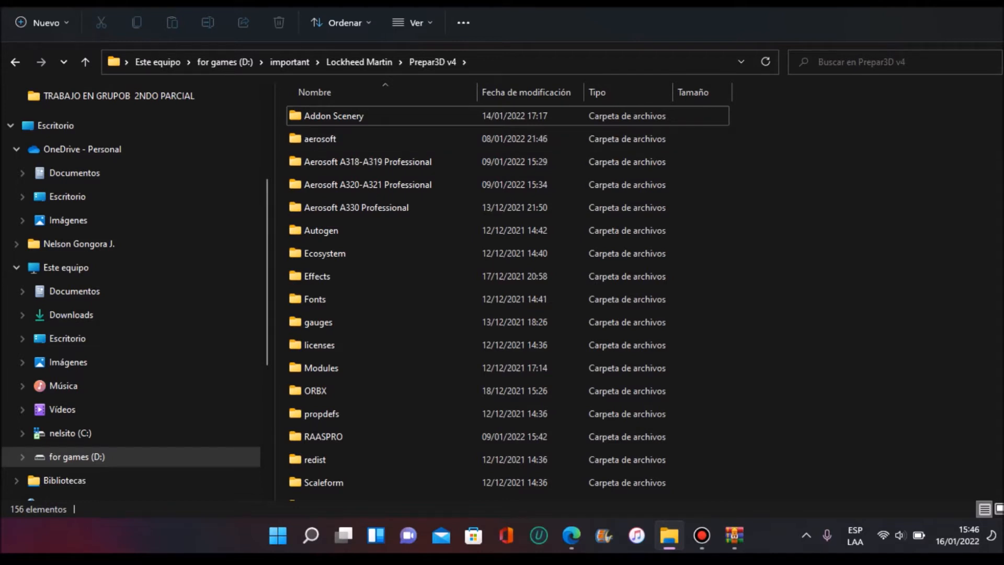
pyautogui.click(332, 116)
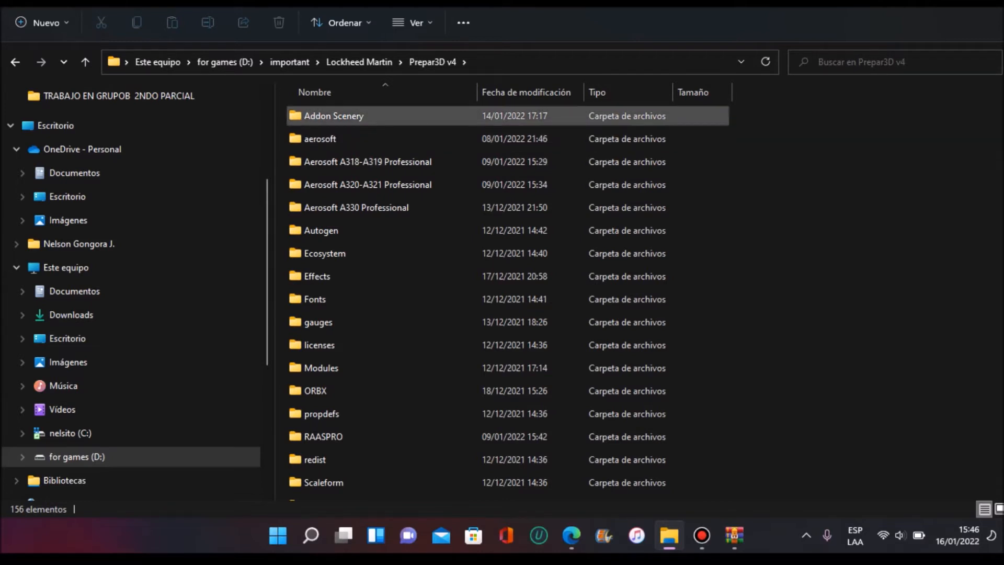
pyautogui.scroll(-3)
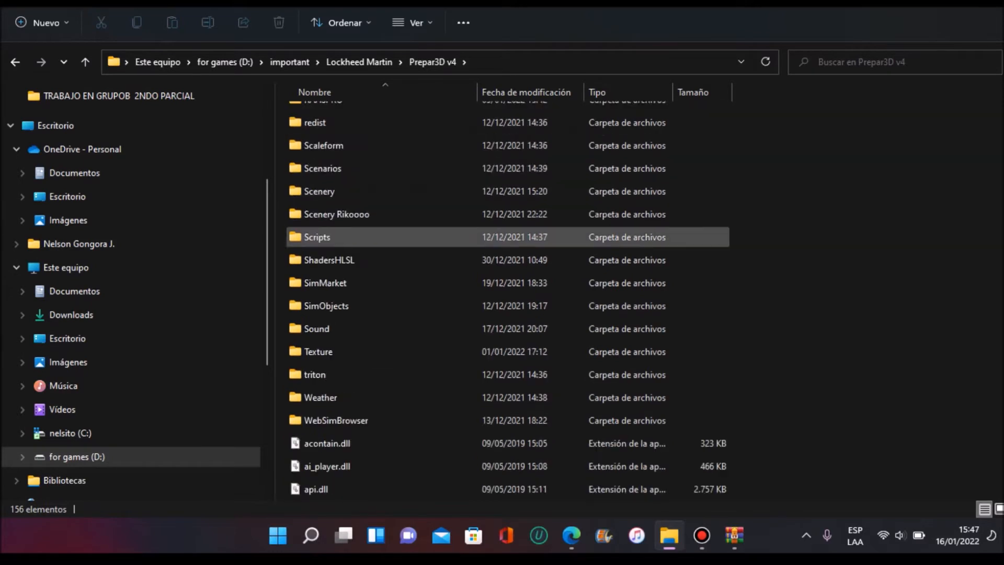
pyautogui.click(325, 305)
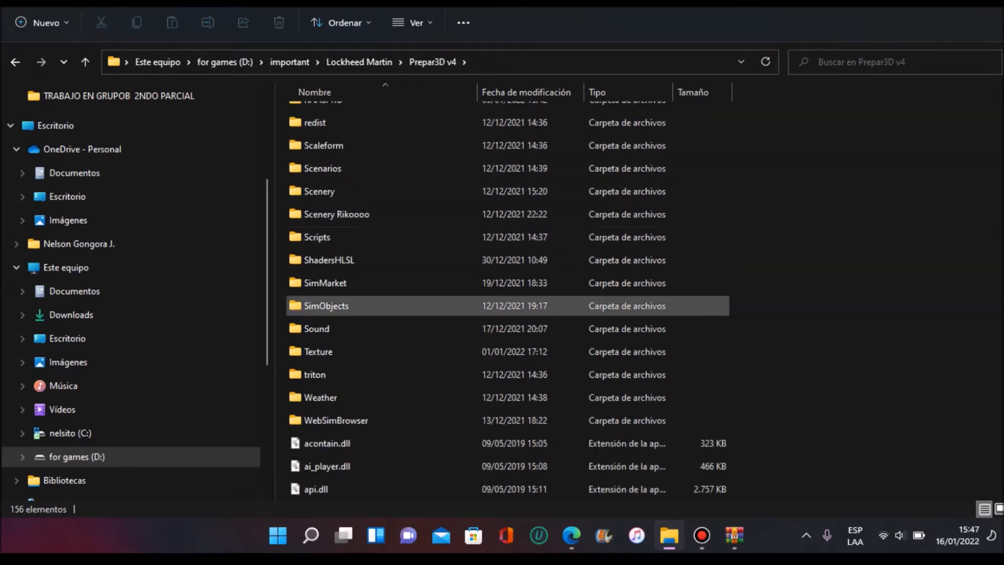
# Open SimObjects\Airplanes and bring up the Airbus_A330-200_Tame_TR.rar archive in WinRAR
pyautogui.click(327, 305)
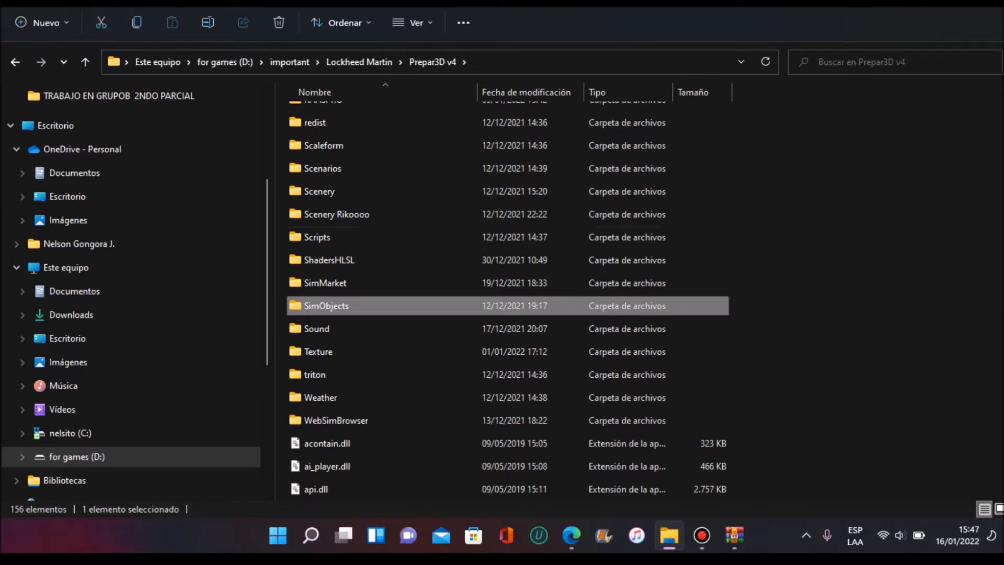
pyautogui.doubleClick(327, 306)
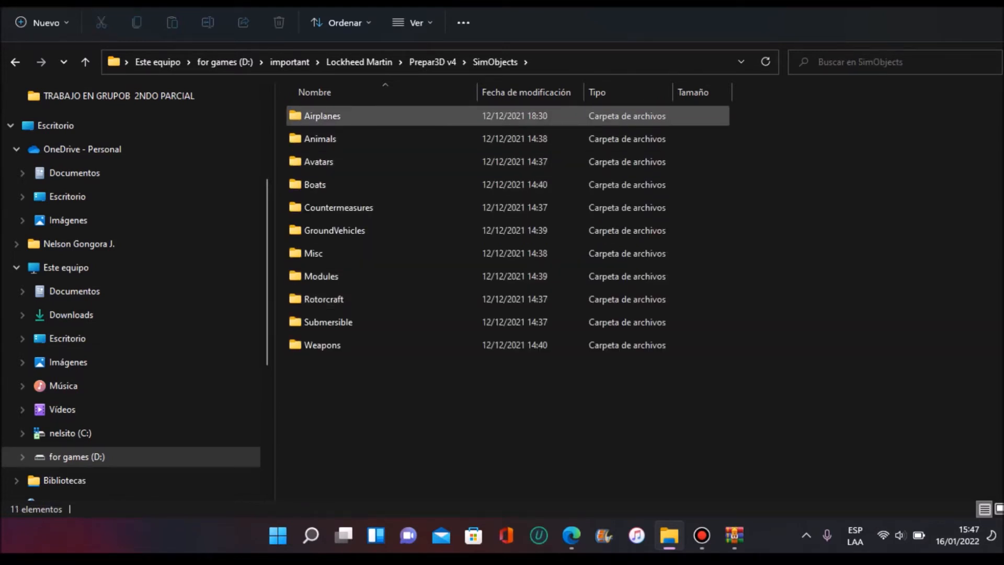
pyautogui.doubleClick(322, 115)
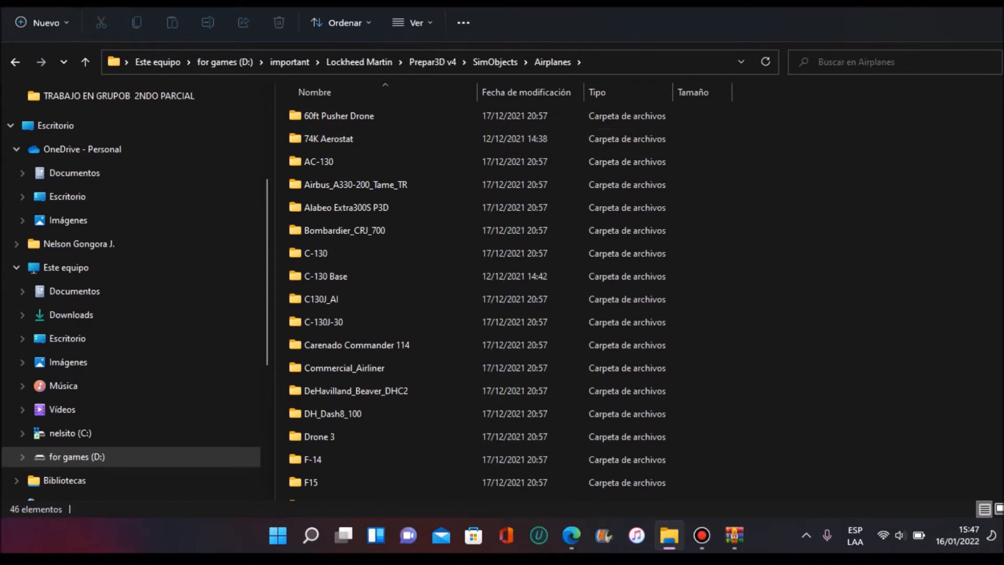
pyautogui.doubleClick(356, 184)
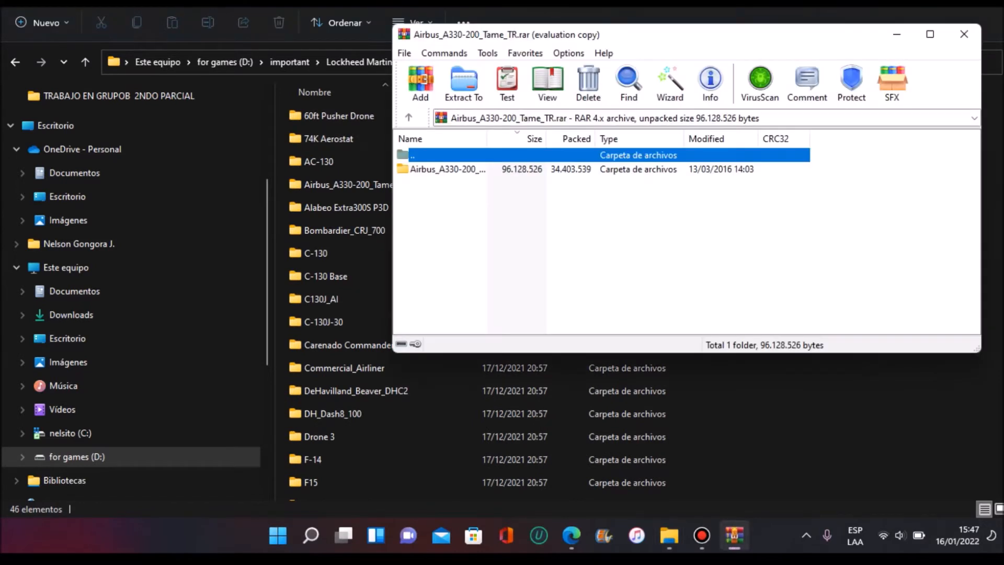
# Extract the Airbus_A330-200_Tame_TR folder into Airplanes, replacing existing files
pyautogui.click(464, 84)
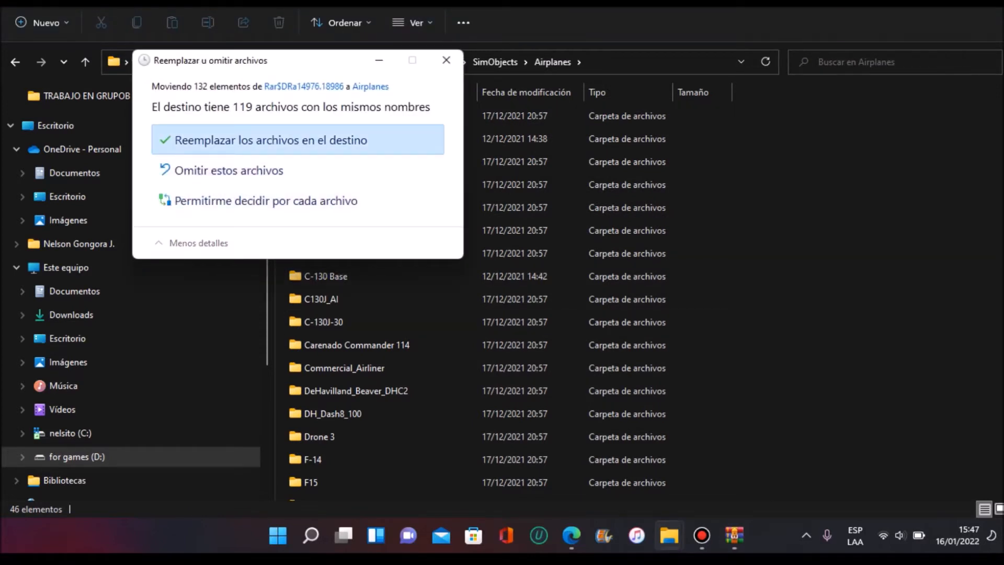
pyautogui.click(269, 139)
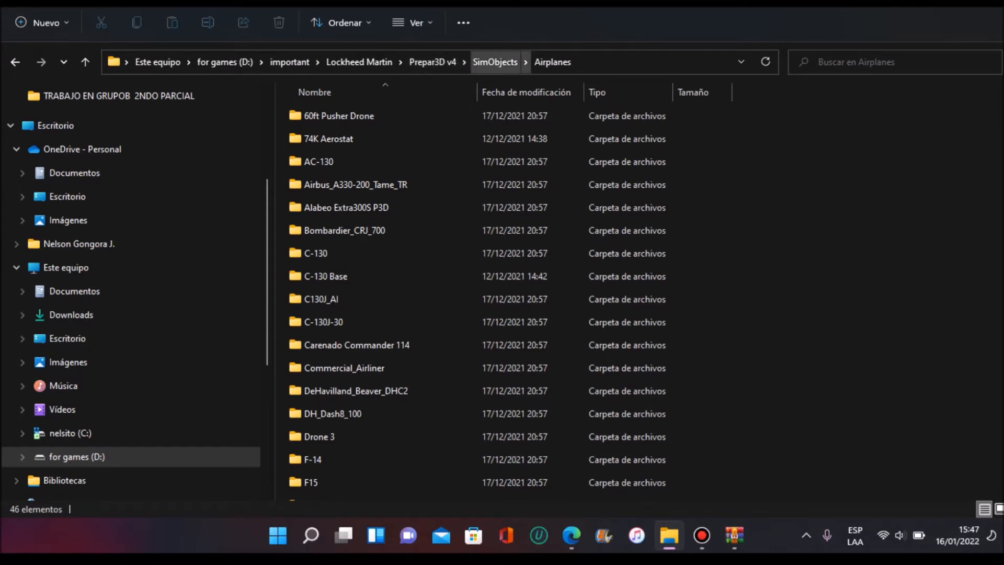
# Move the add-on's extra folders up into the Prepar3D v4 root, replacing duplicates
pyautogui.click(494, 62)
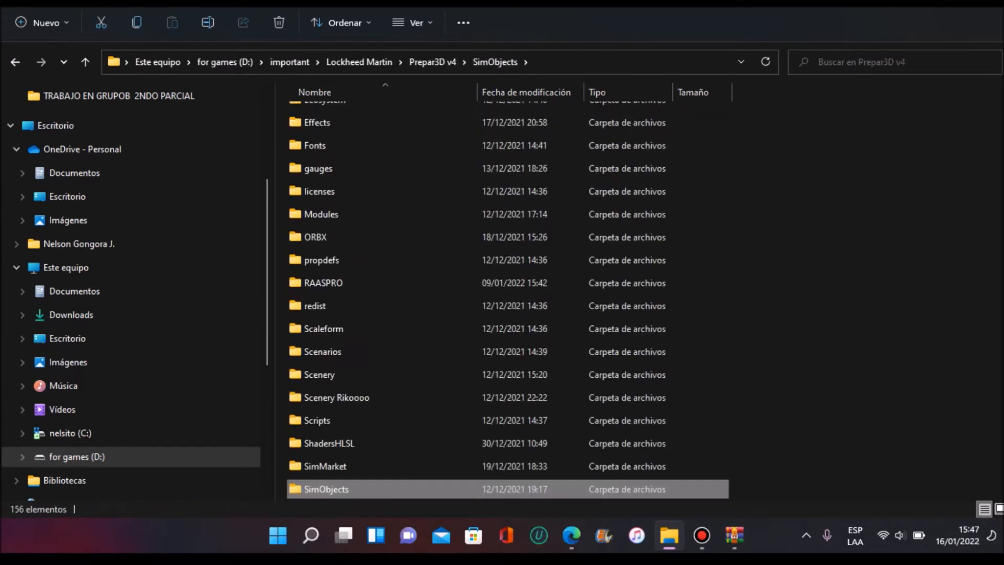
pyautogui.click(432, 62)
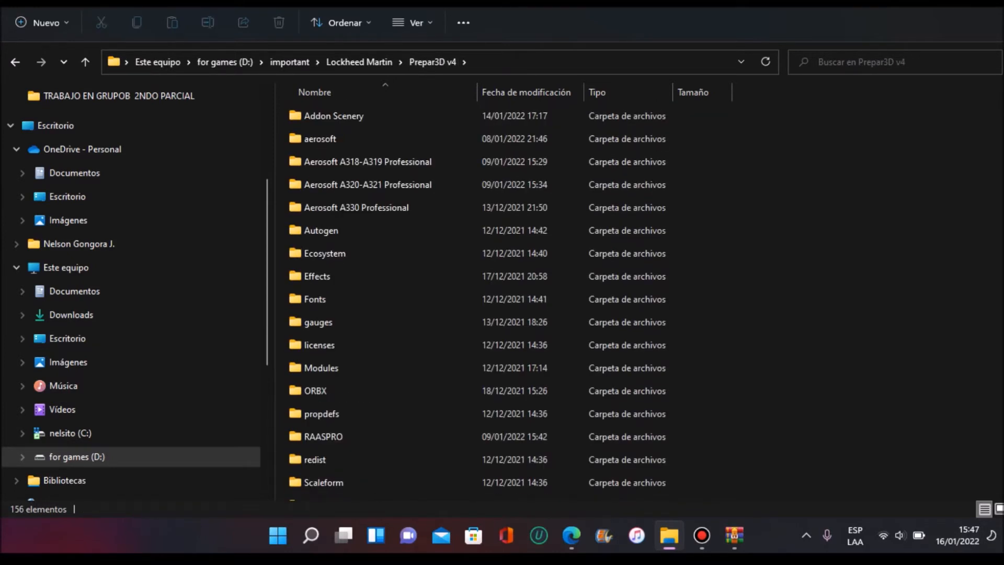
pyautogui.click(315, 299)
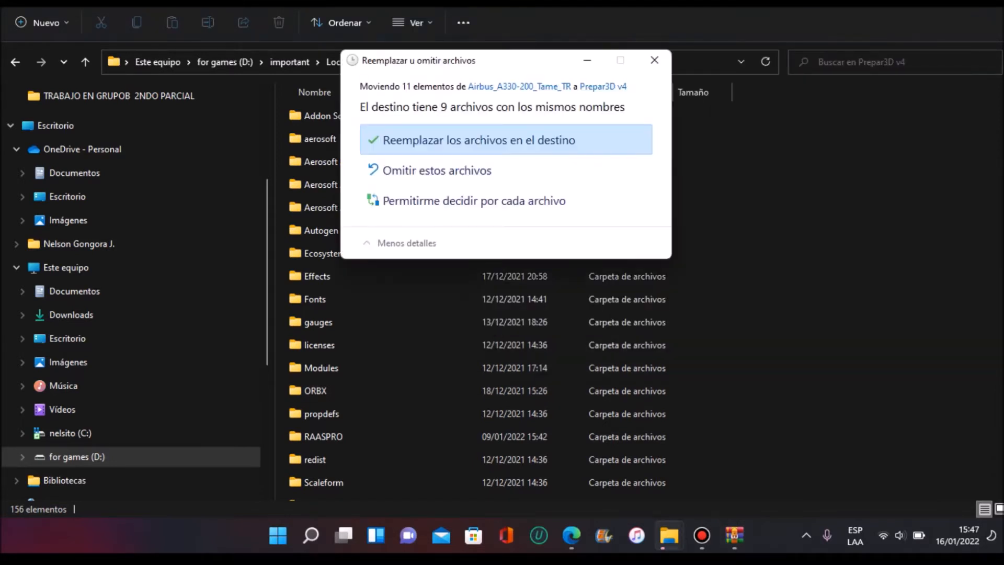
pyautogui.click(477, 139)
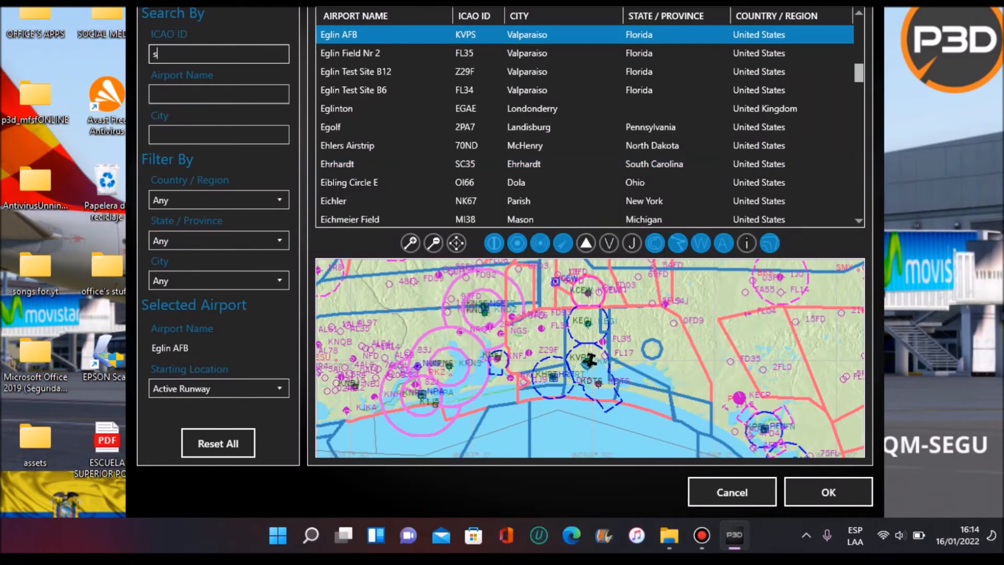
# Enter ICAO SEQM and confirm Mariscal Sucre International on the active runway
pyautogui.write('eqm')
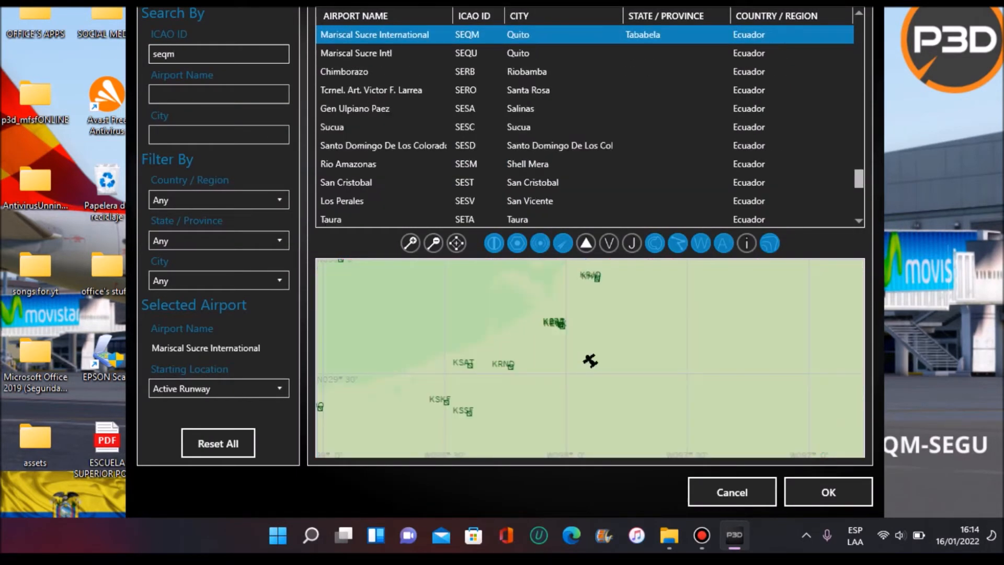
pyautogui.moveTo(828, 492)
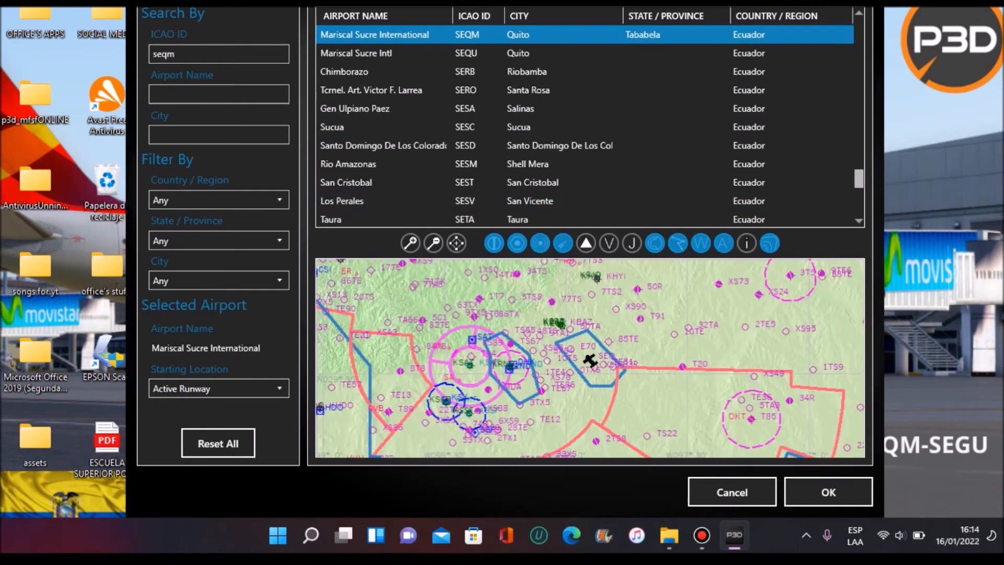
pyautogui.click(828, 492)
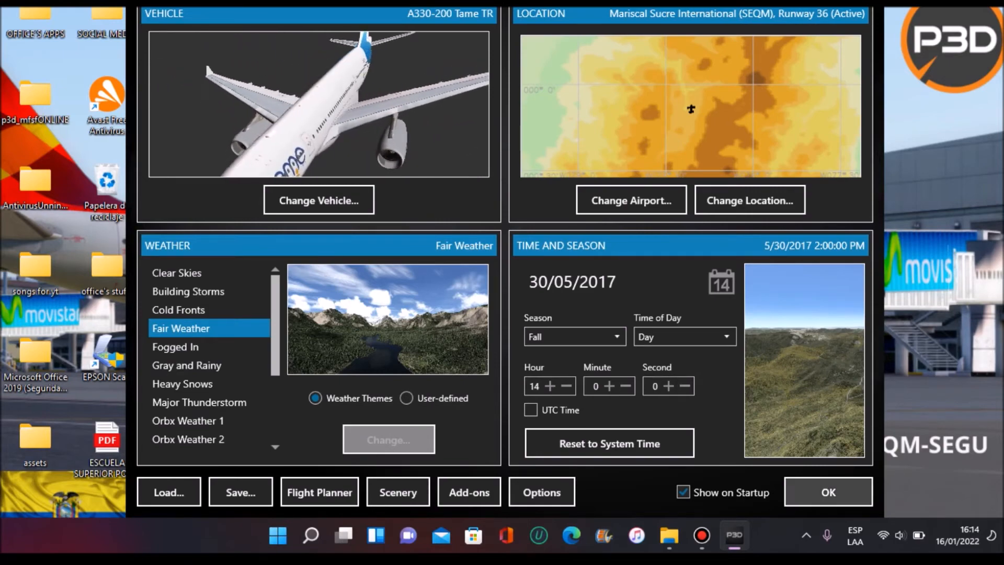
pyautogui.click(827, 491)
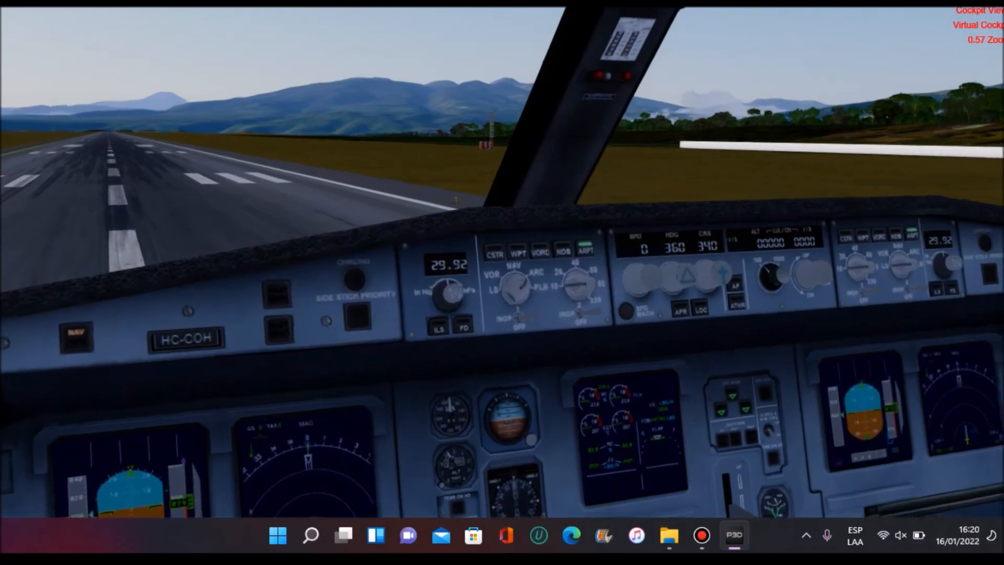
# Cycle with S to an outside view of the A330 on the Quito runway
pyautogui.press('s')
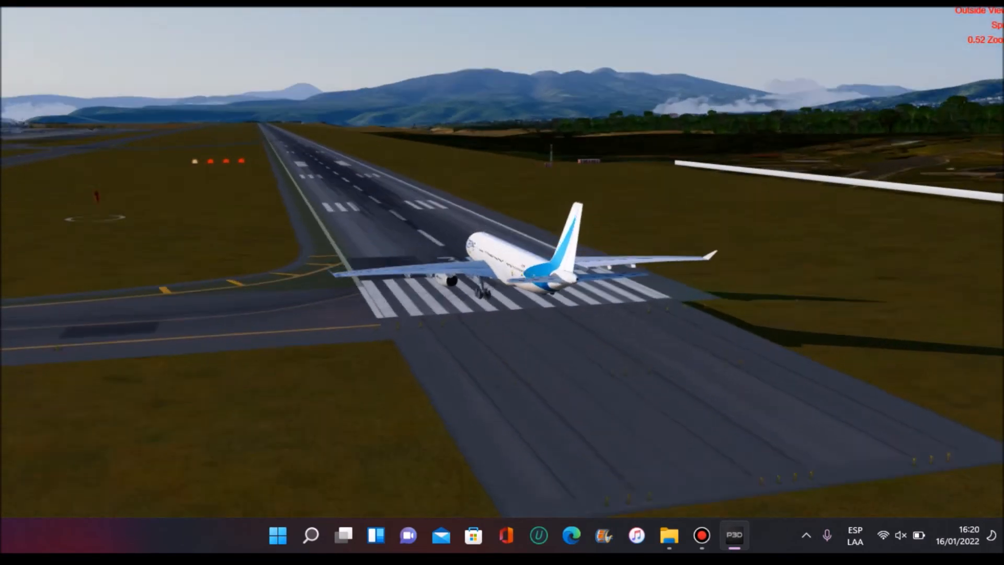